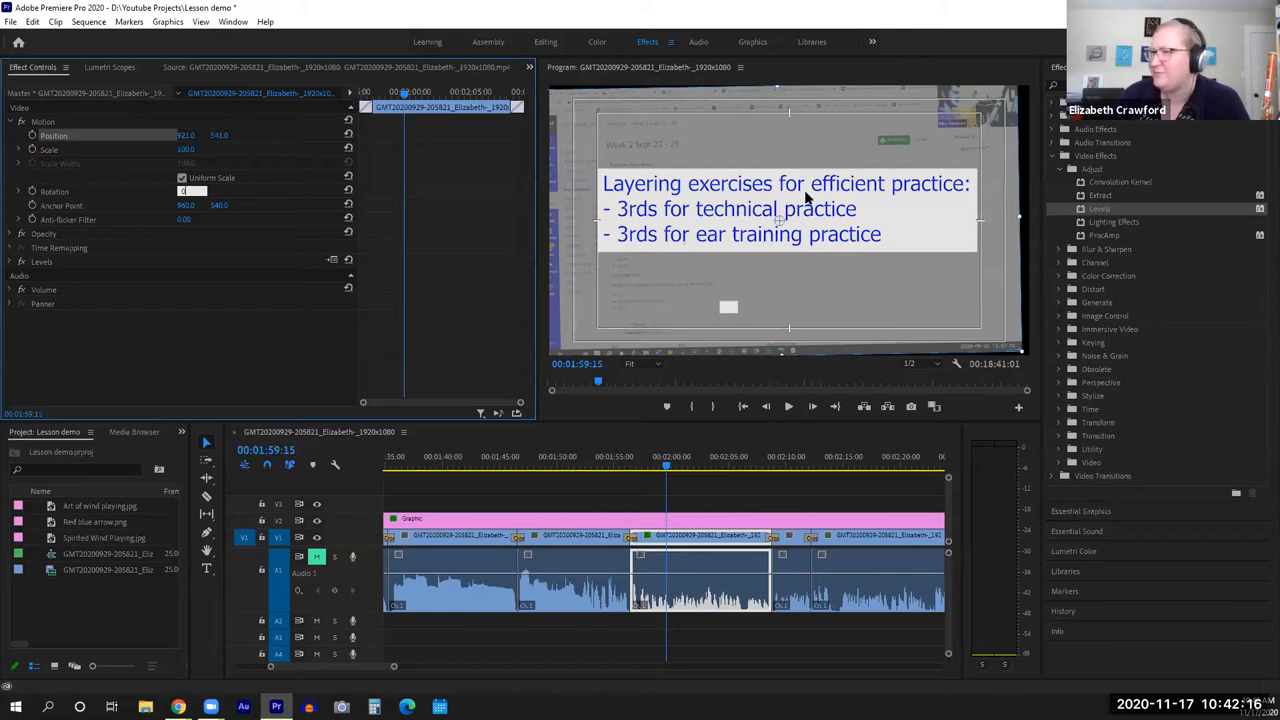
pyautogui.moveTo(780, 222)
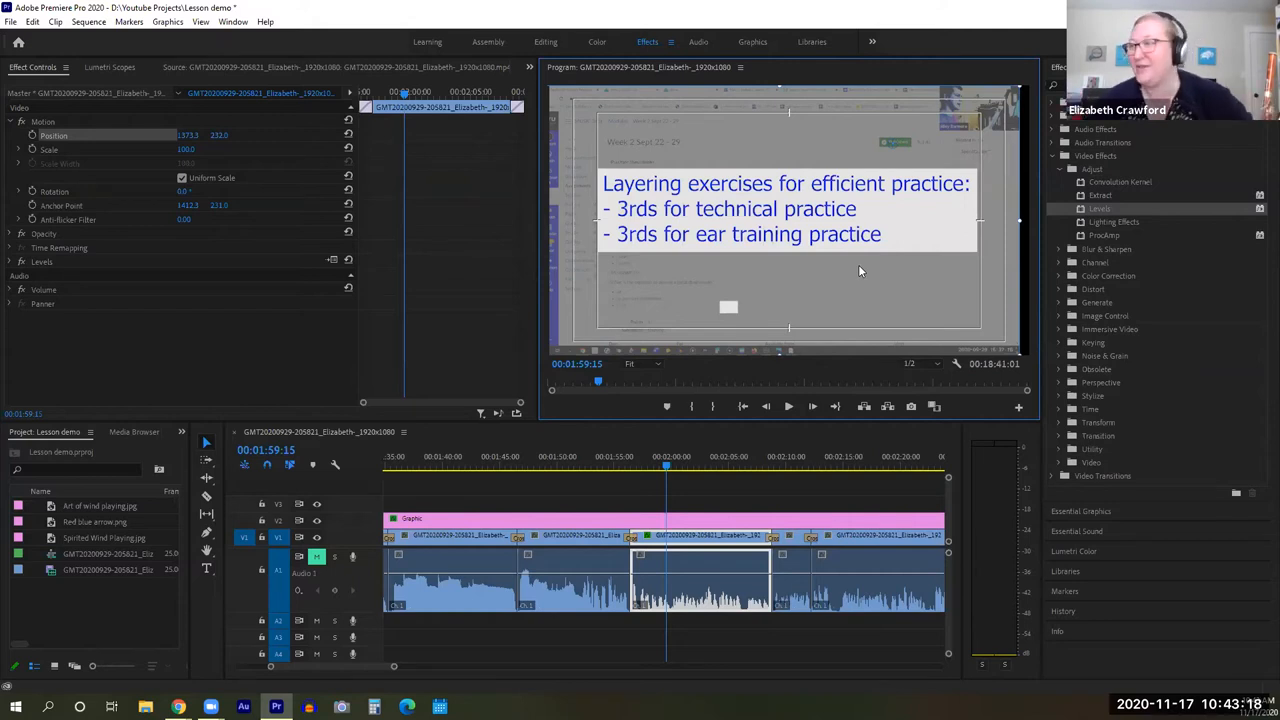
pyautogui.moveTo(402, 200)
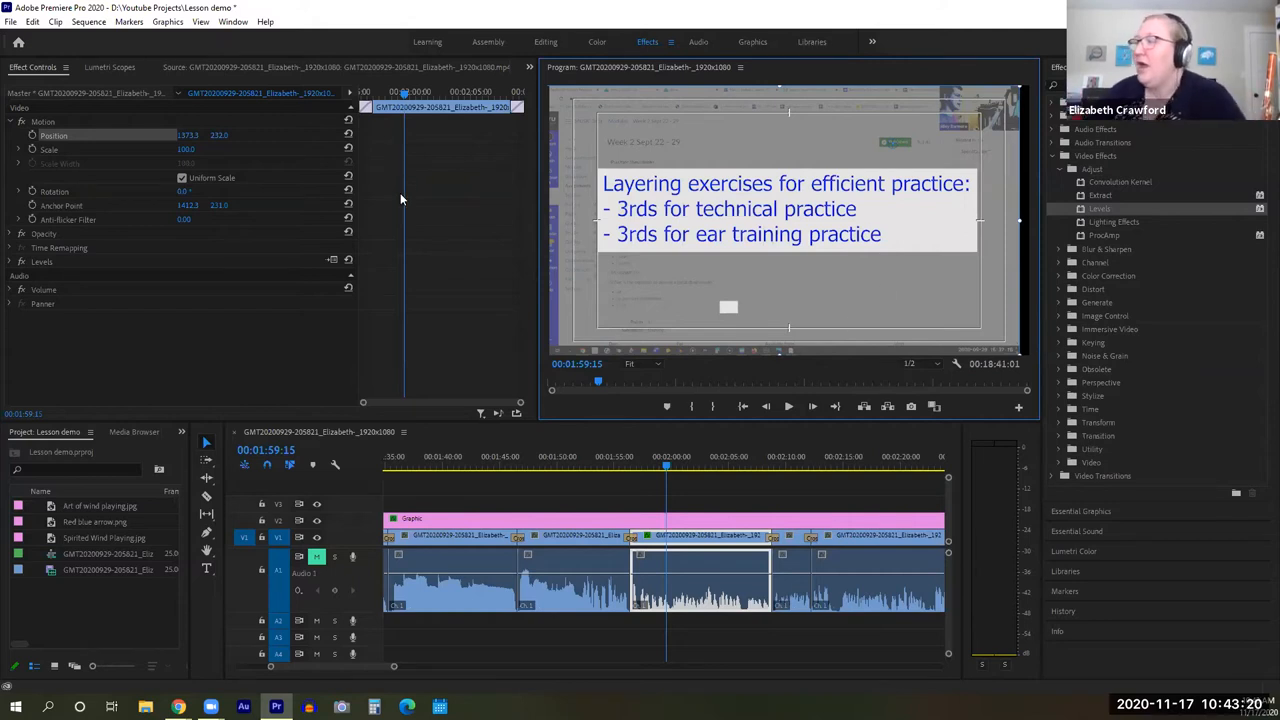
pyautogui.moveTo(904, 156)
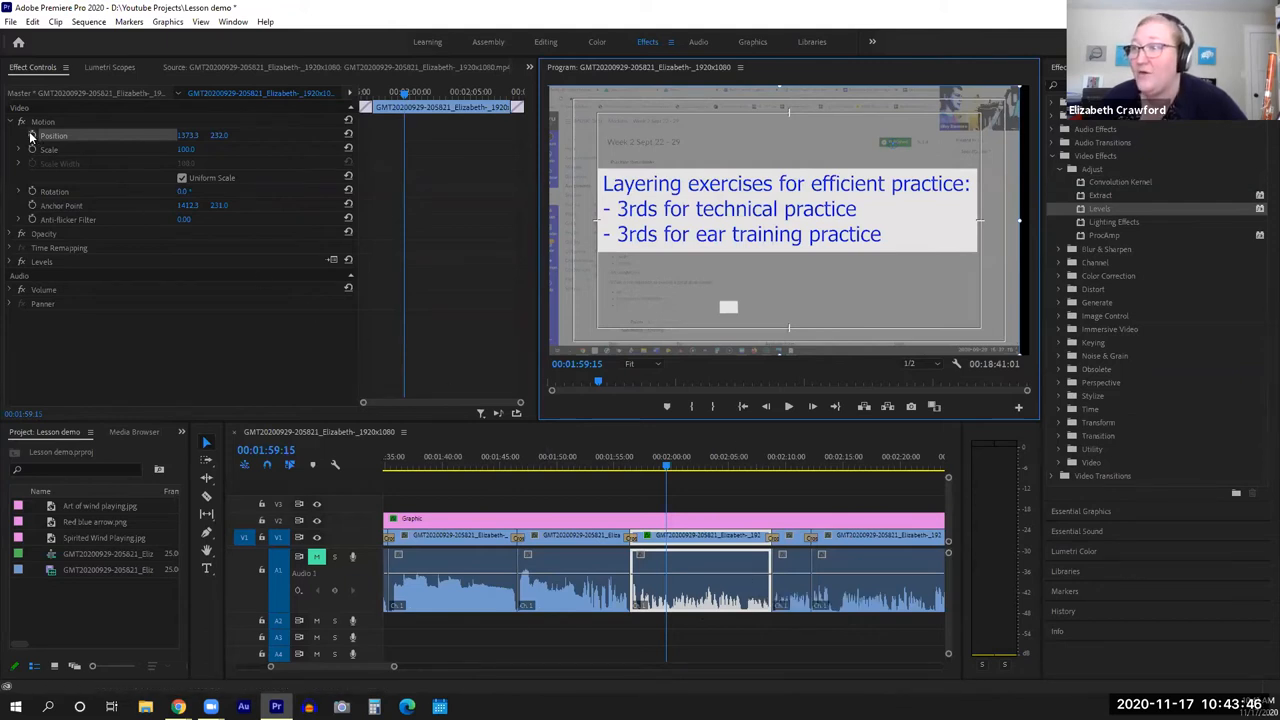
pyautogui.moveTo(32, 136)
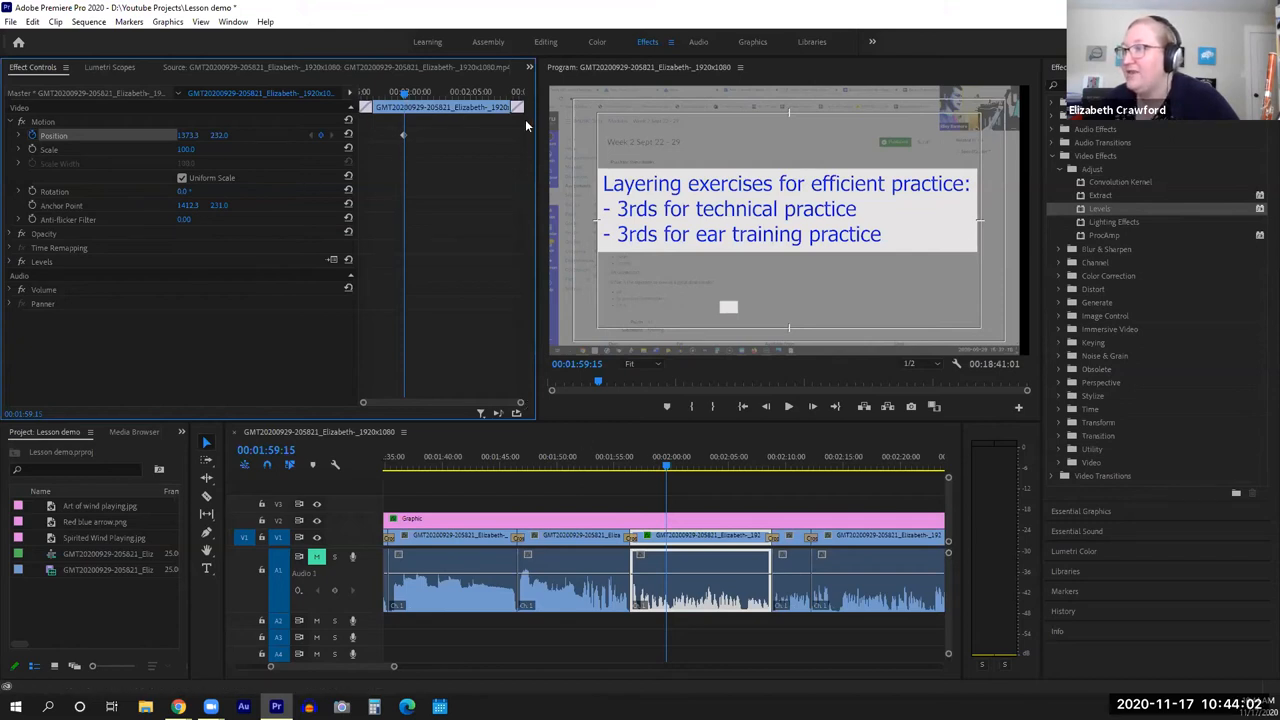
pyautogui.moveTo(404, 152)
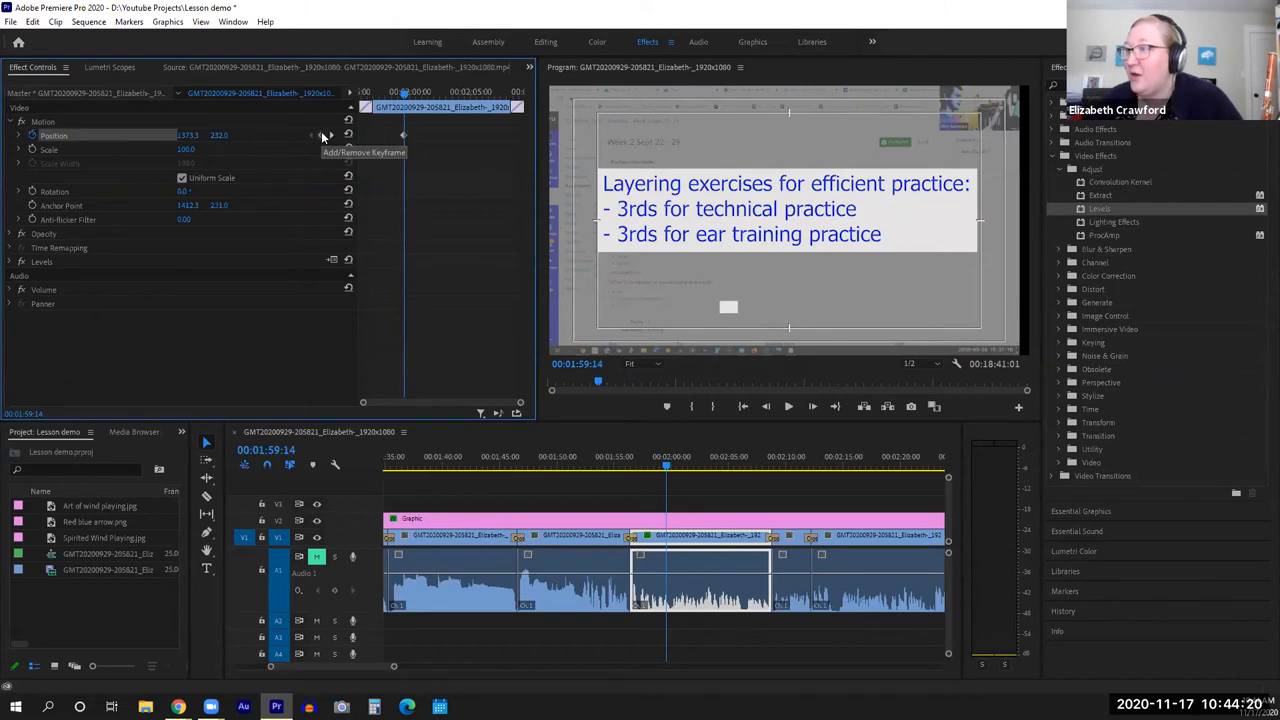
pyautogui.moveTo(404, 128)
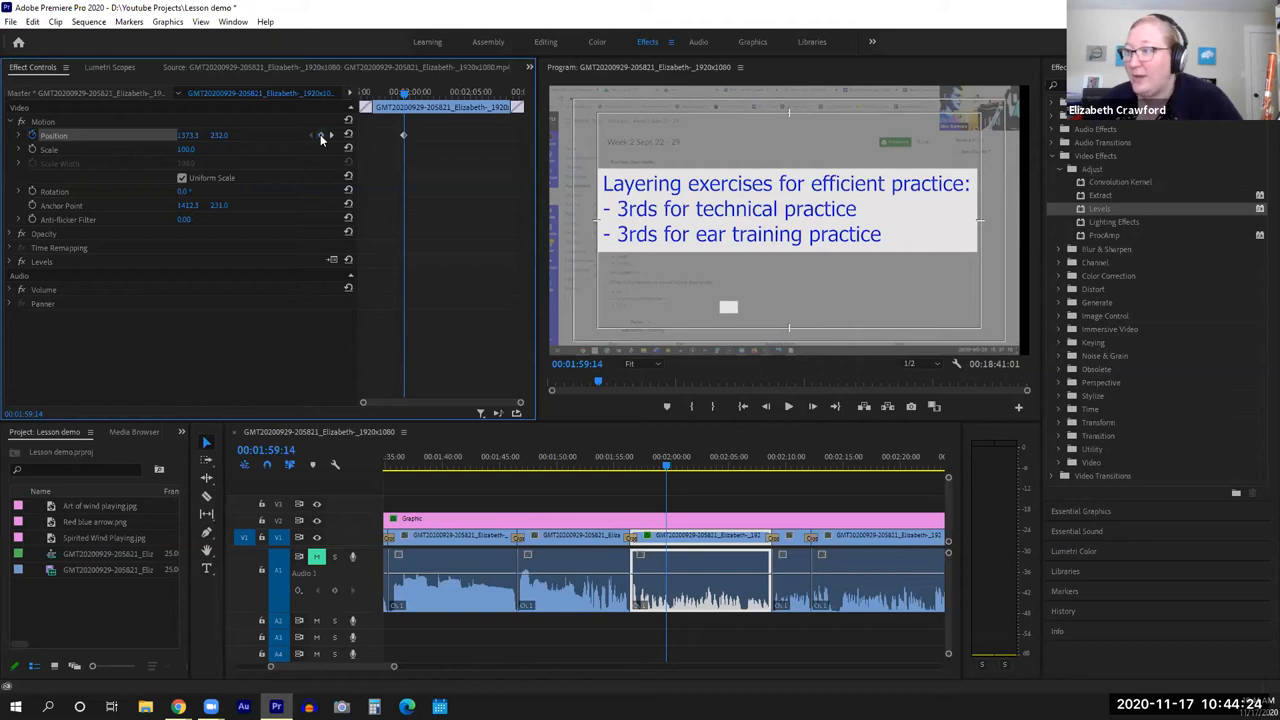
pyautogui.moveTo(328, 136)
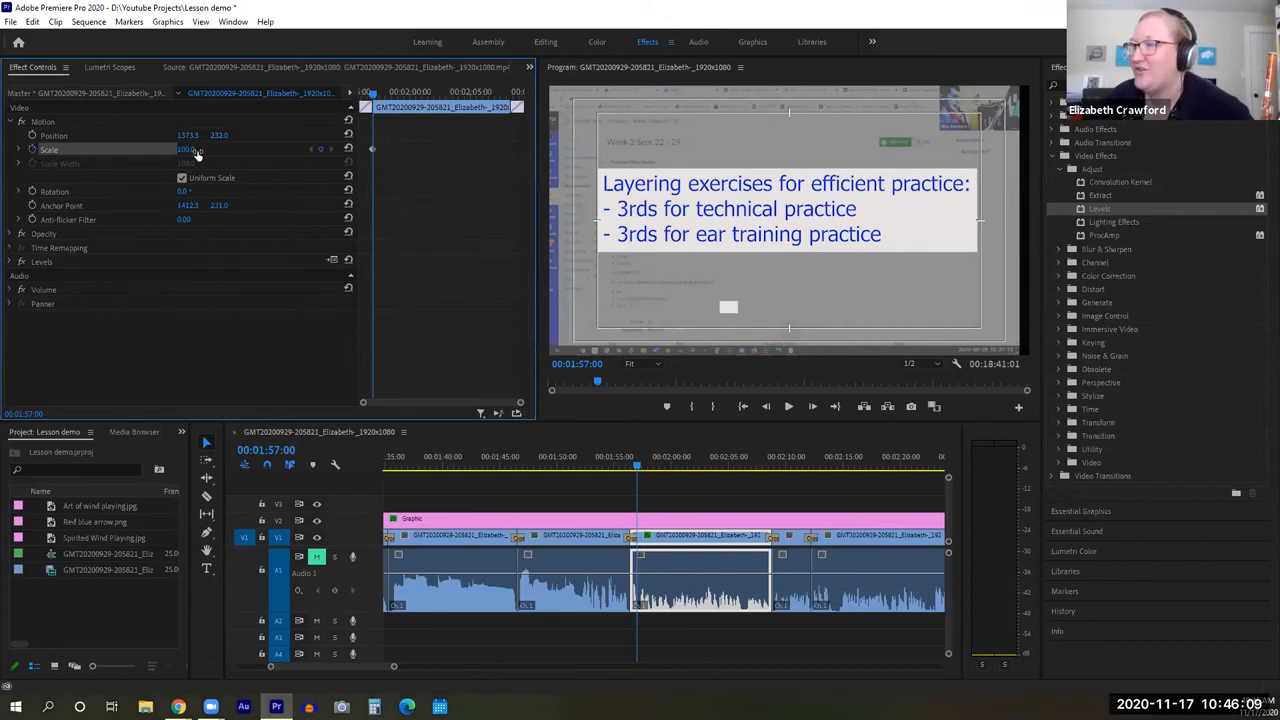
pyautogui.moveTo(692, 182)
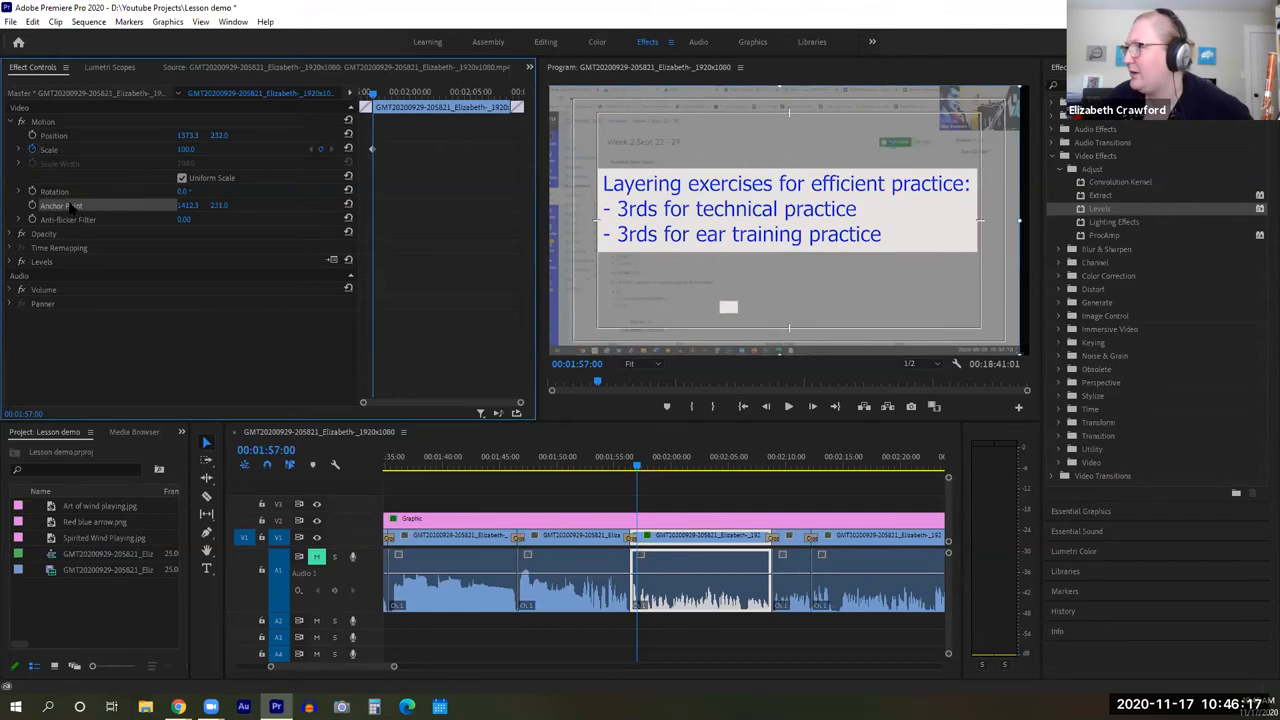
pyautogui.moveTo(624, 112)
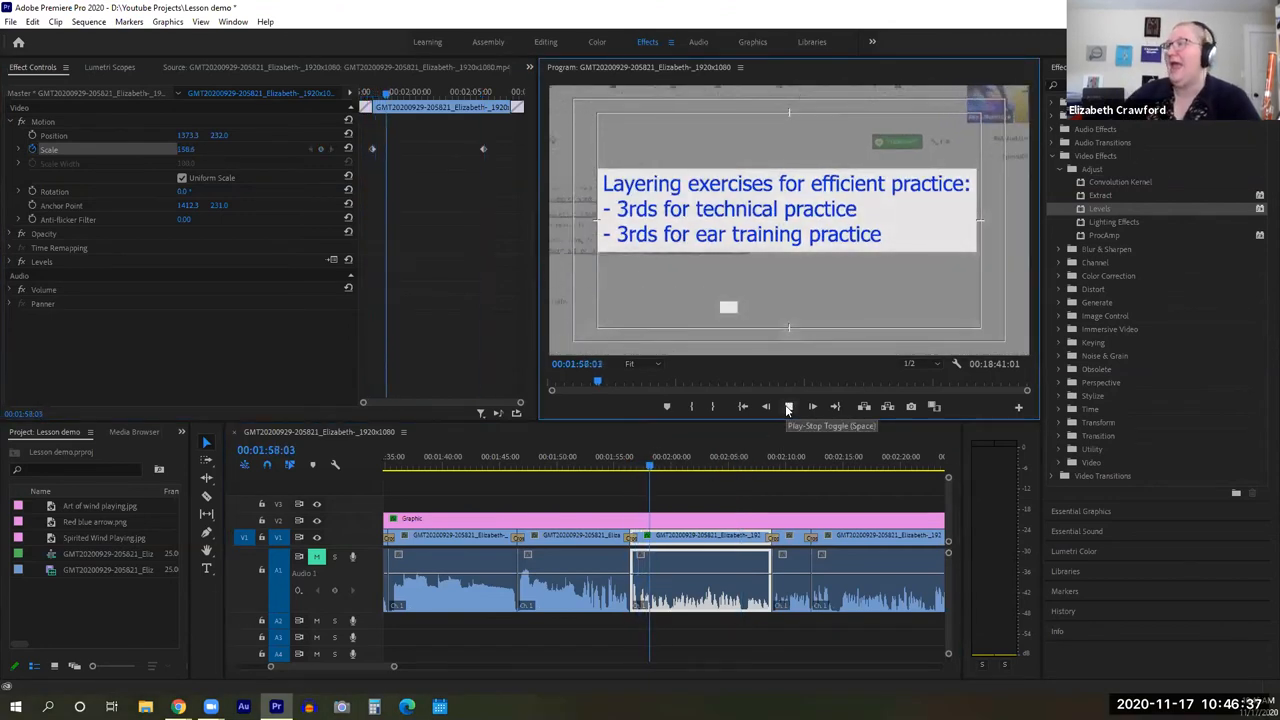
pyautogui.click(788, 408)
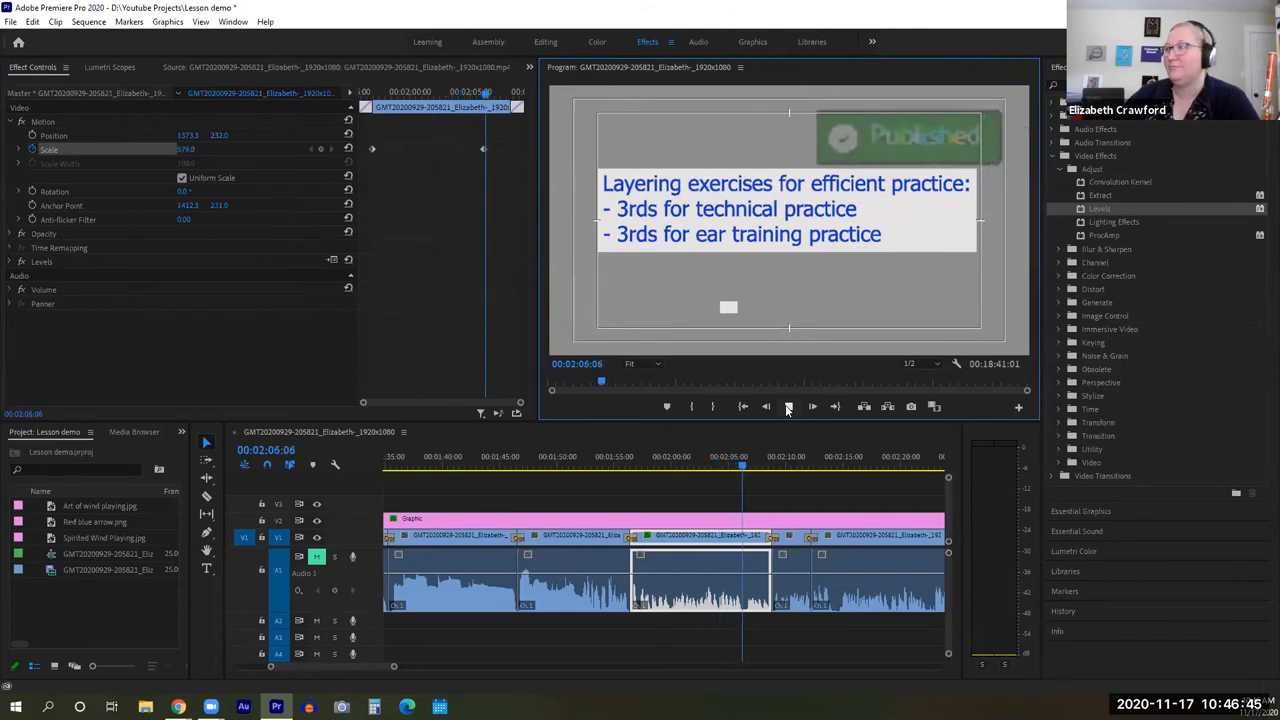
pyautogui.click(788, 408)
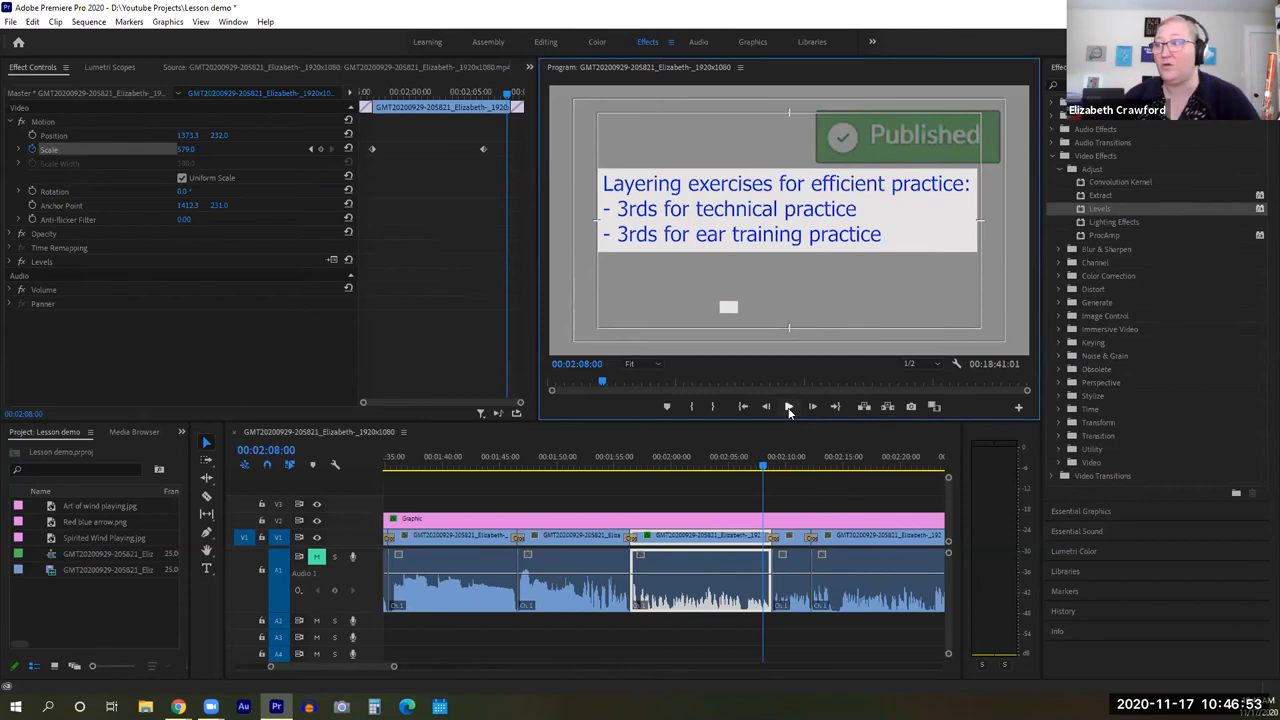
pyautogui.moveTo(568, 188)
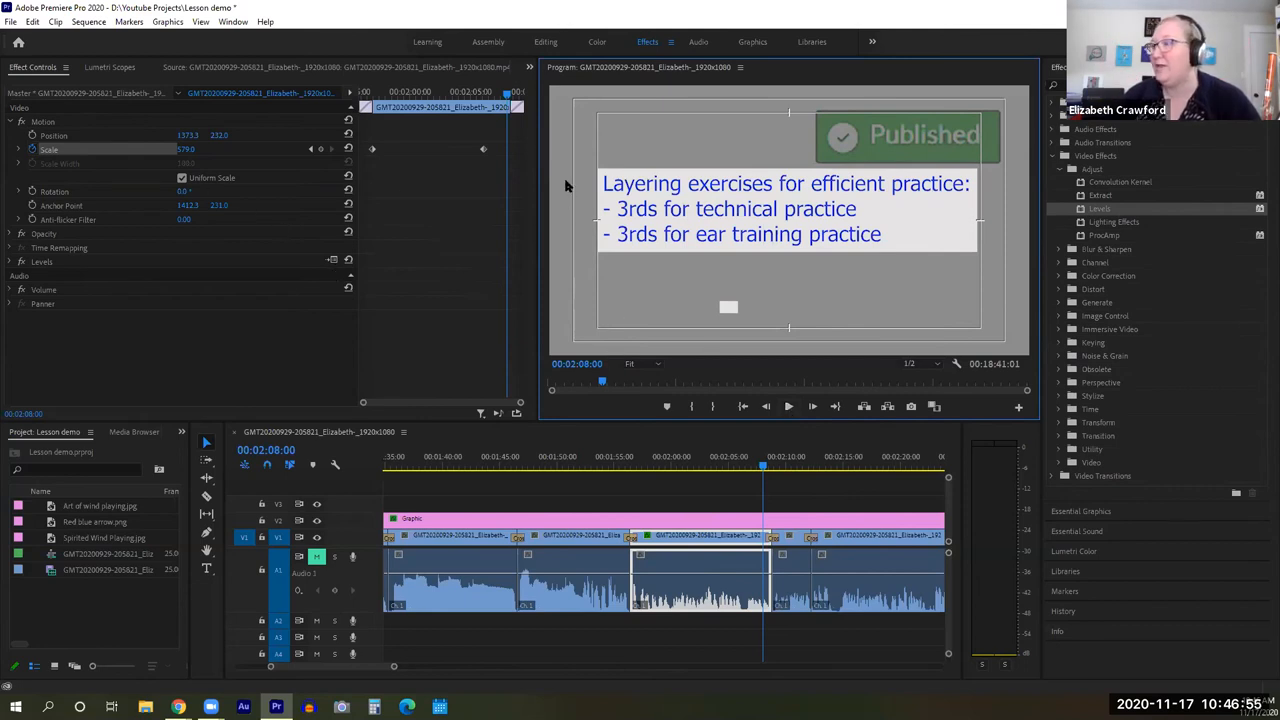
pyautogui.click(784, 464)
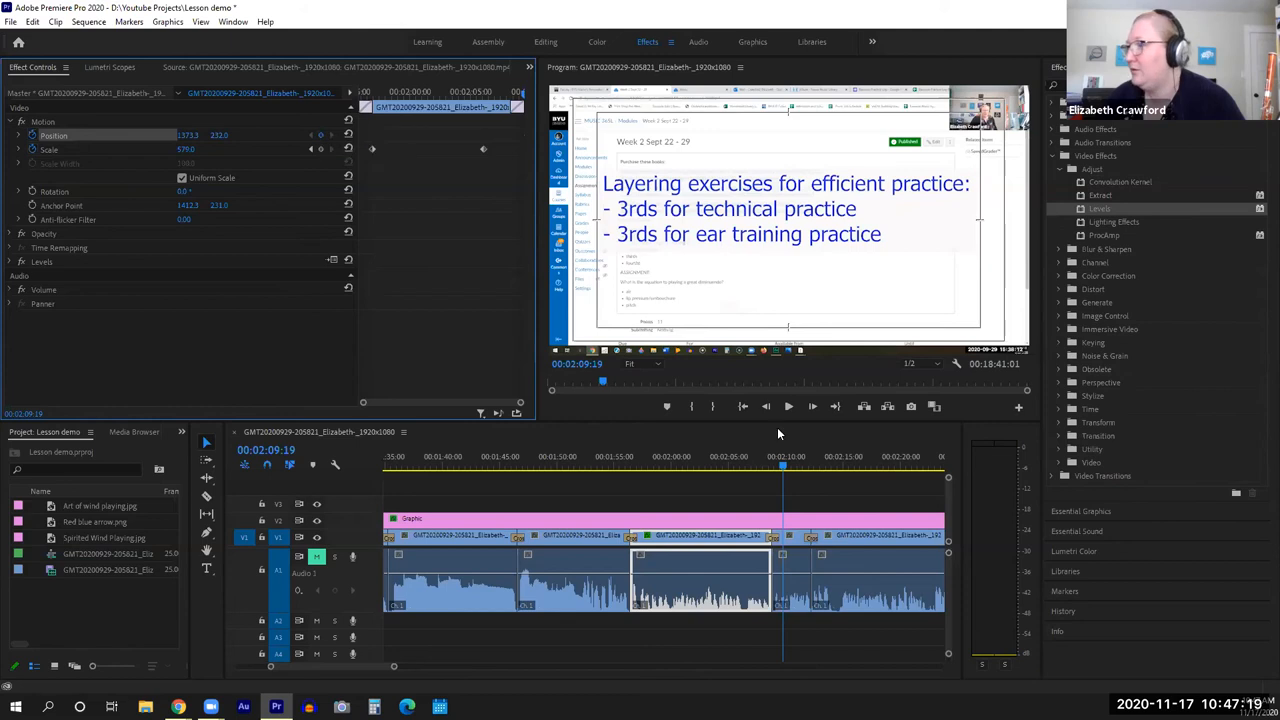
pyautogui.click(790, 536)
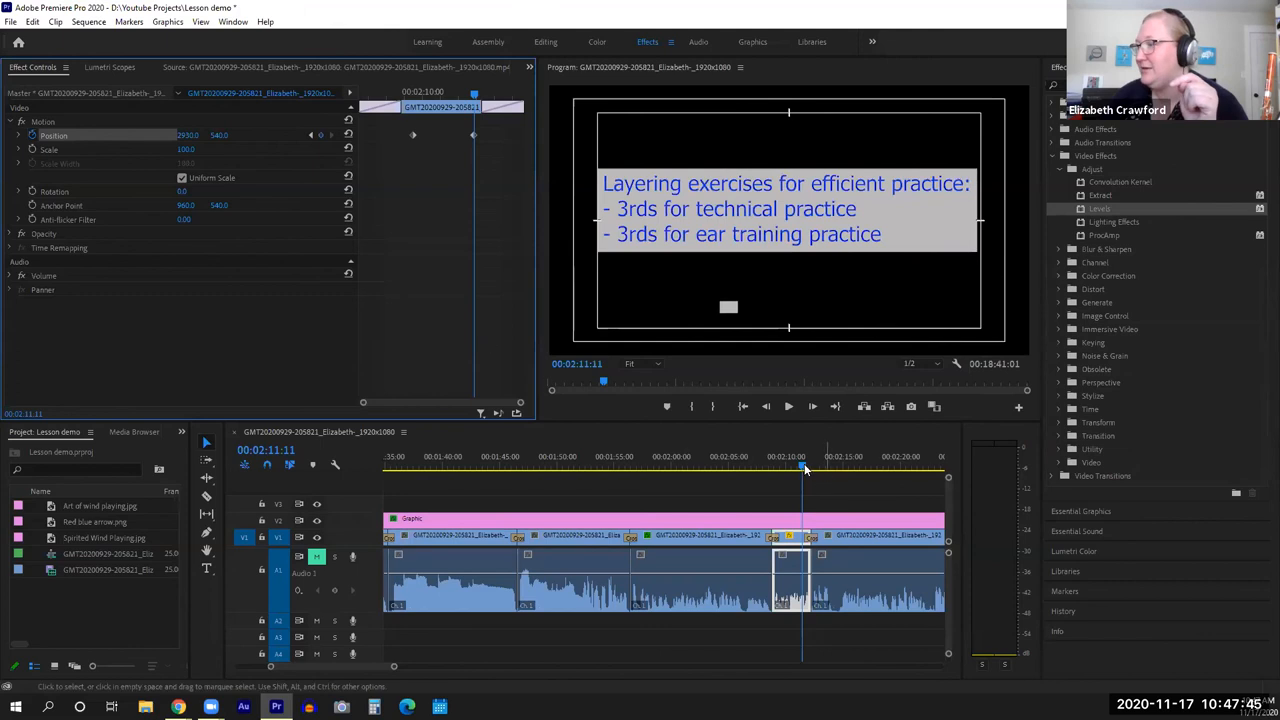
pyautogui.click(788, 408)
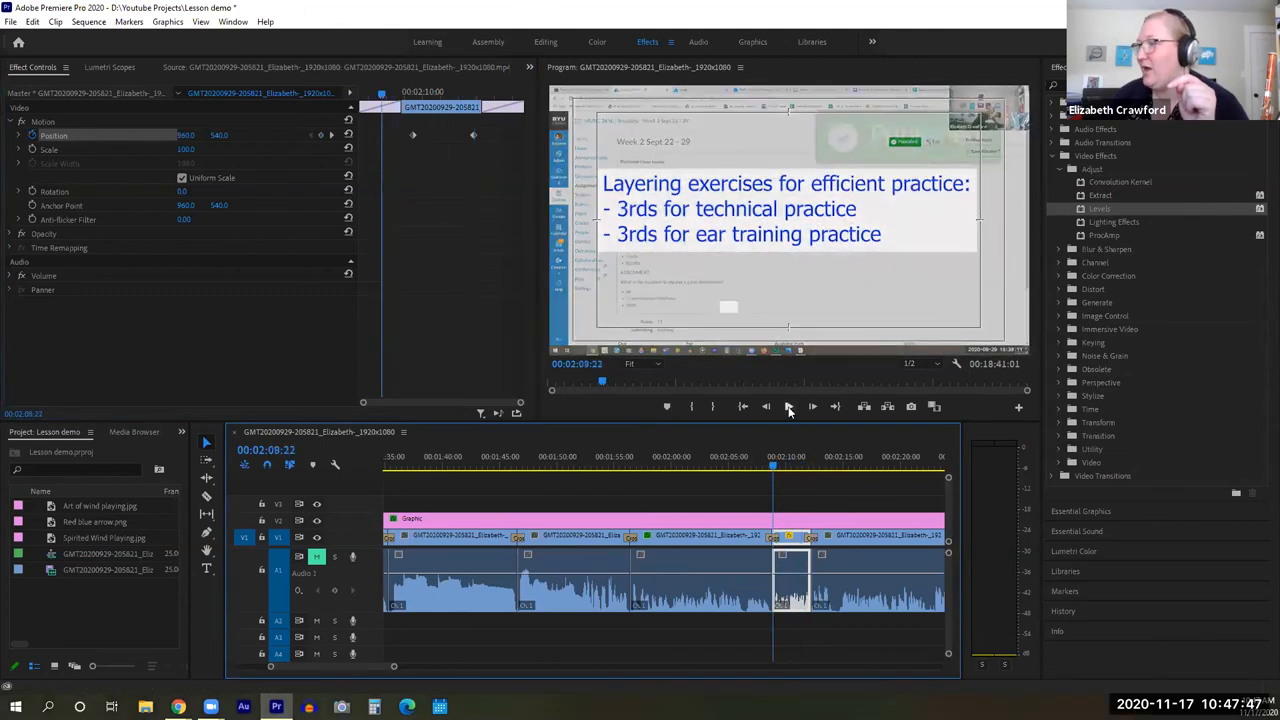